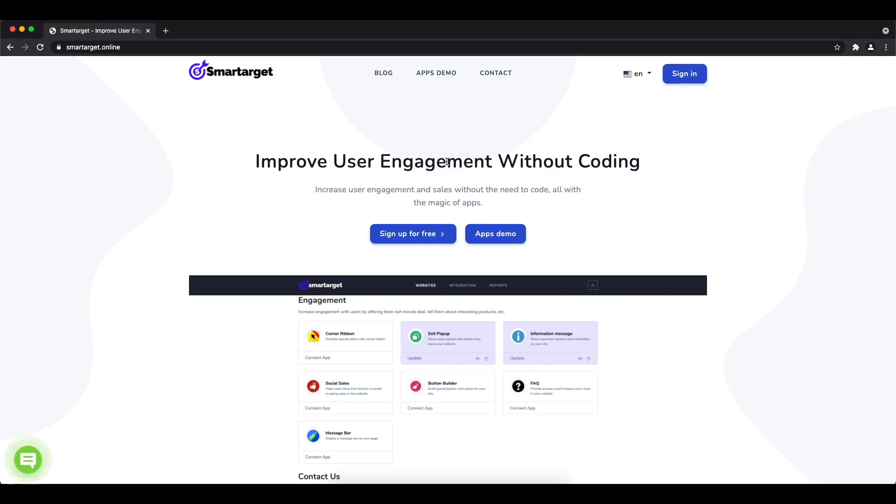
Open the Apps Demo page from the top navigation.
click(436, 73)
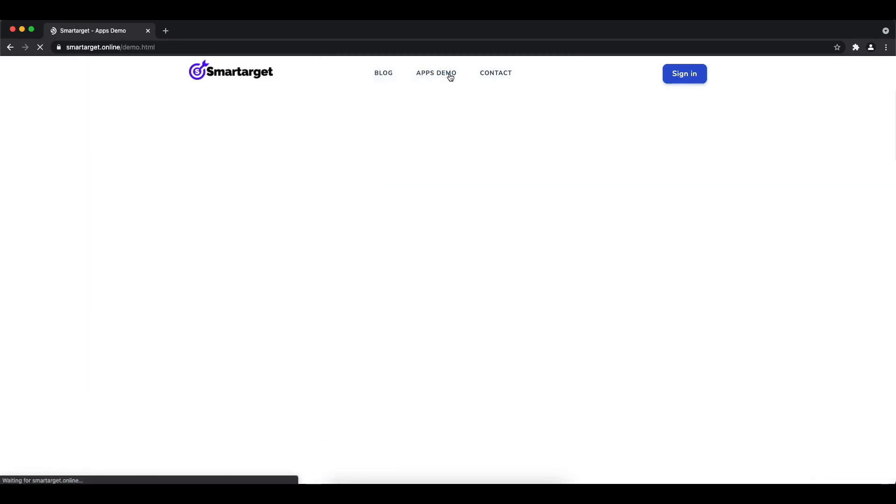
Set up Facebook - Contact Us with messenger ID 'bibibgames' and message 'Contact Us'.
click(436, 73)
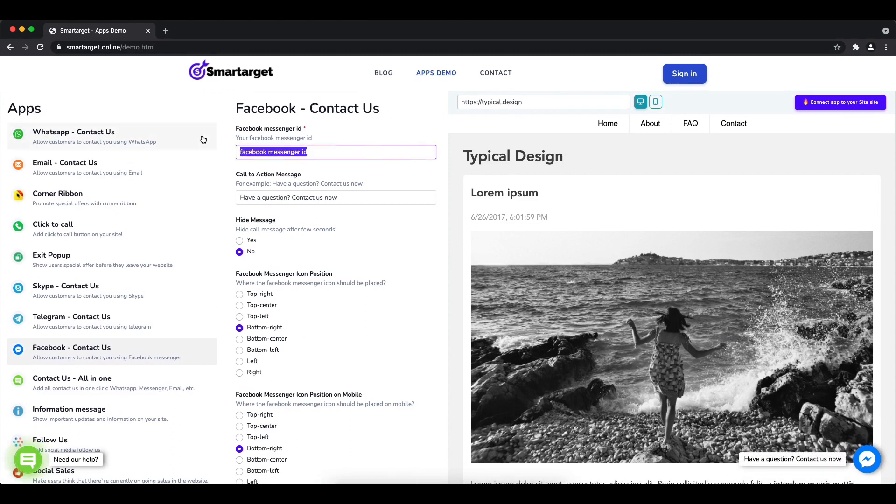
text(bibibgames)
click(336, 198)
text(Co)
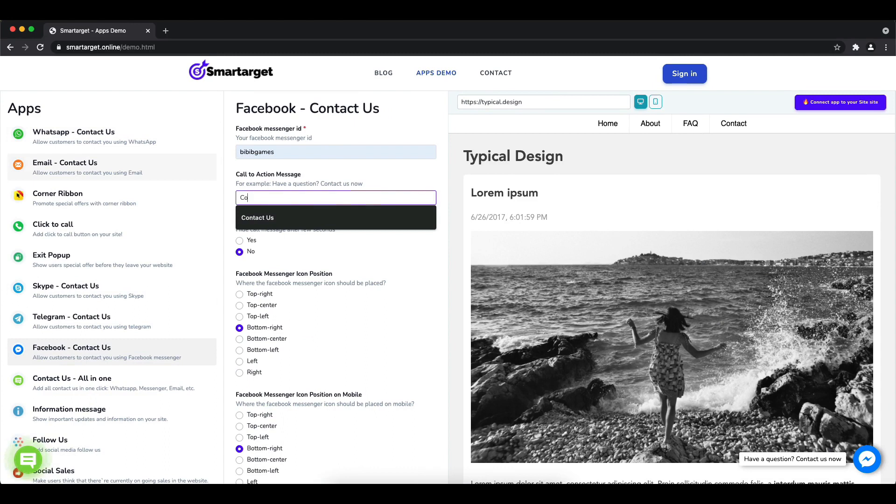
click(257, 218)
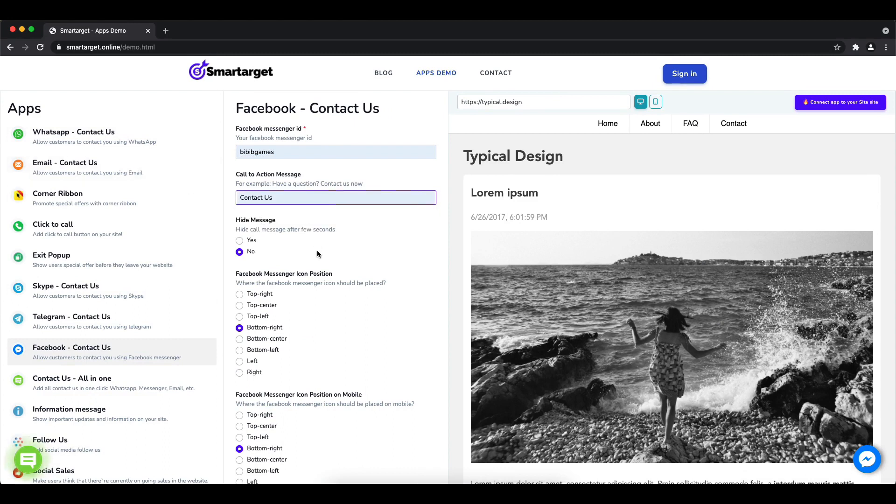
Place the messenger icon bottom-left (top-left on mobile) and enable waves animation.
click(239, 294)
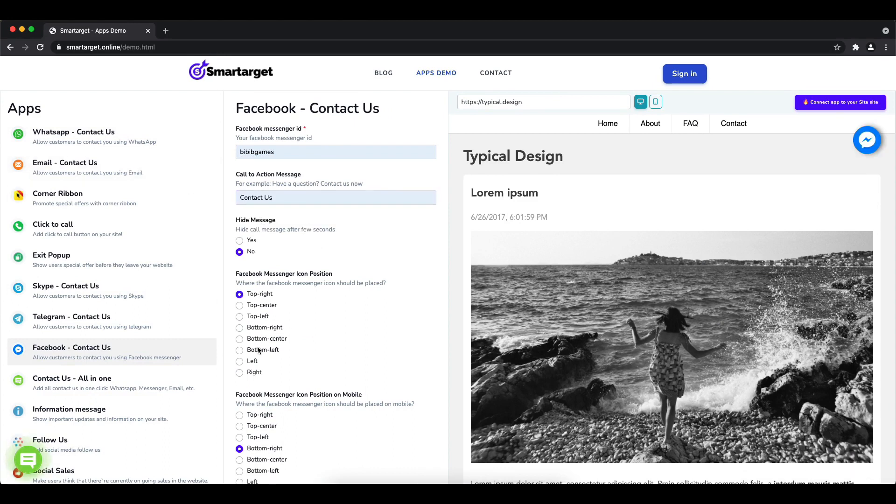
click(240, 350)
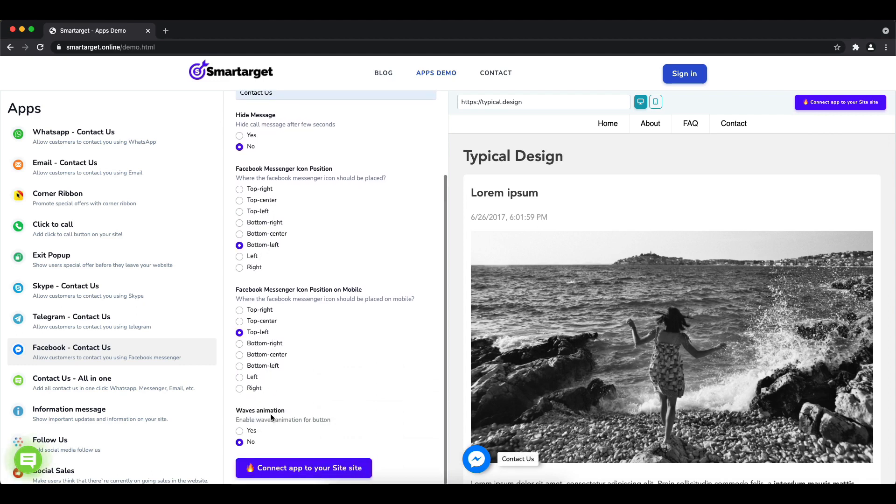
click(239, 431)
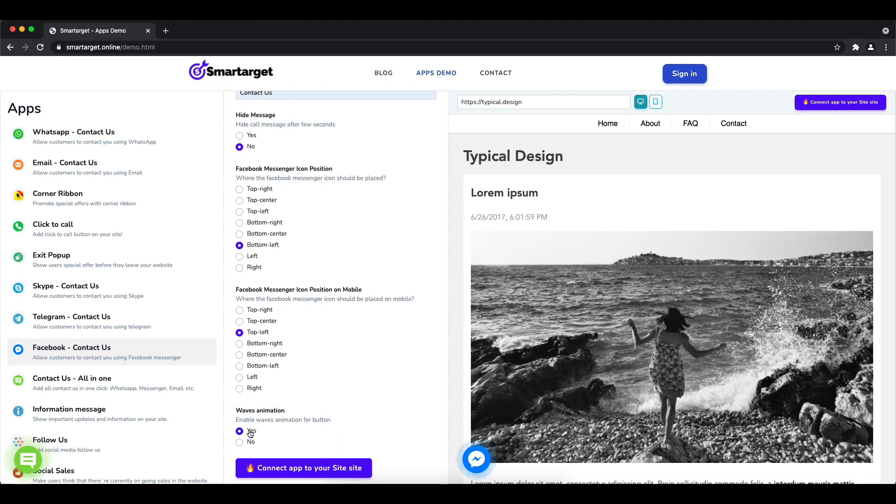
mouse_move(476, 459)
text(h)
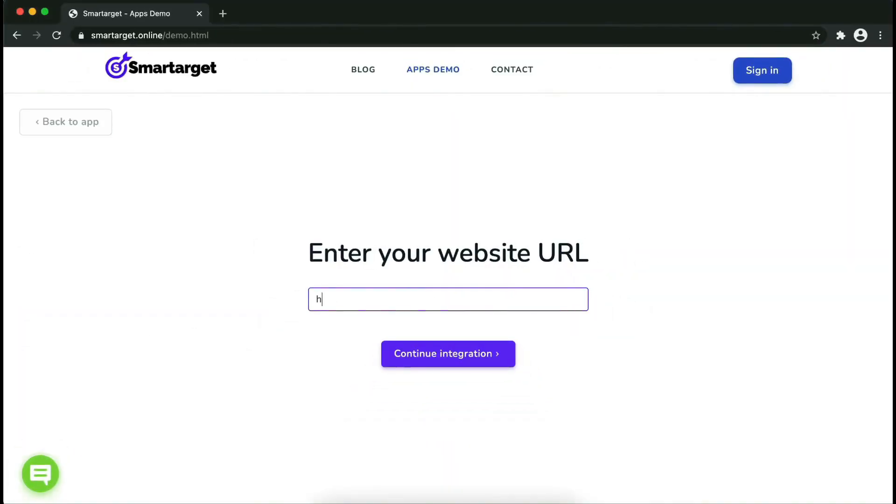
Enter the website URL and continue integration to reach the signup form.
text(ttps://exa)
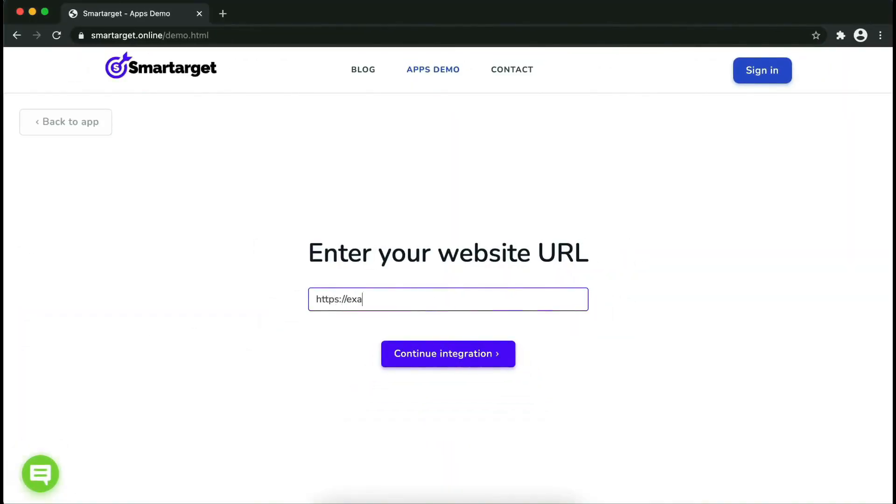
click(448, 353)
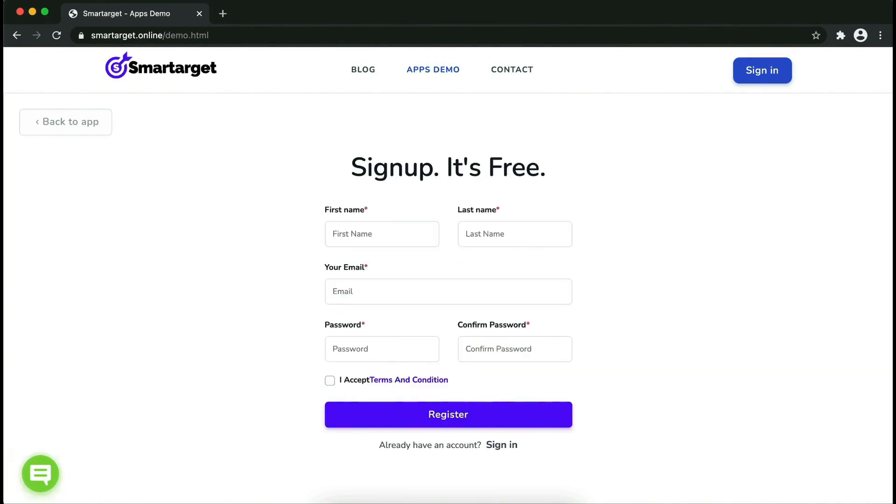
Fill in the signup form starting with first name 'jon', then register the account.
click(381, 234)
text(John)
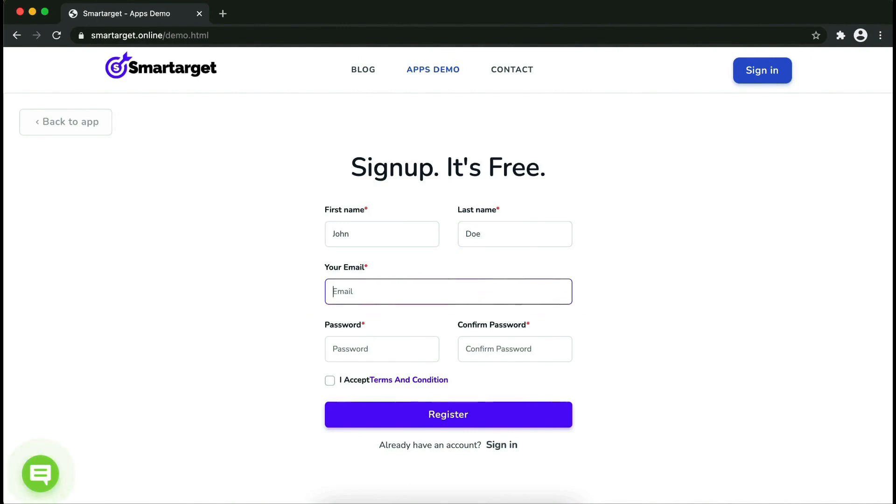
text(jon)
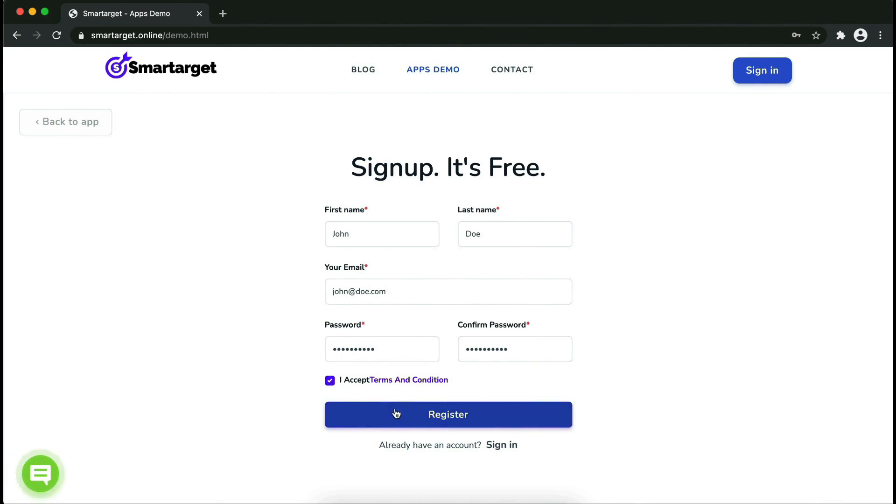
click(448, 414)
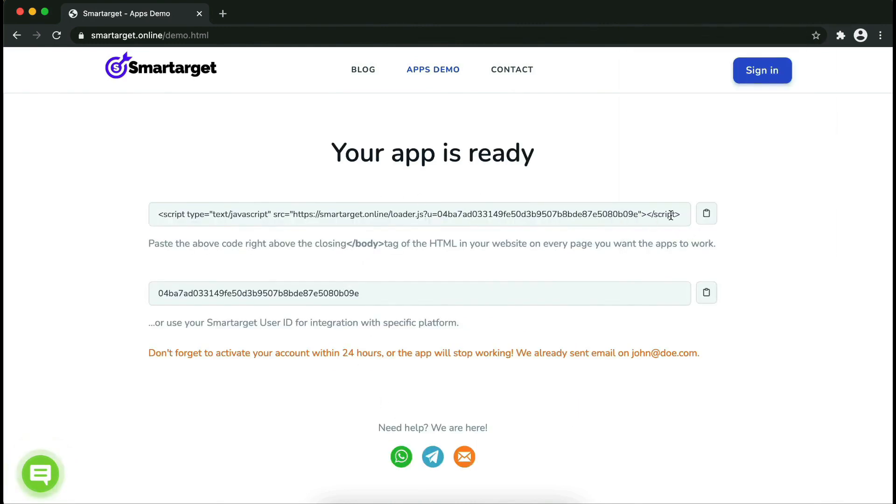
Copy the embed script code and select the </body> tag in the instructions.
click(706, 214)
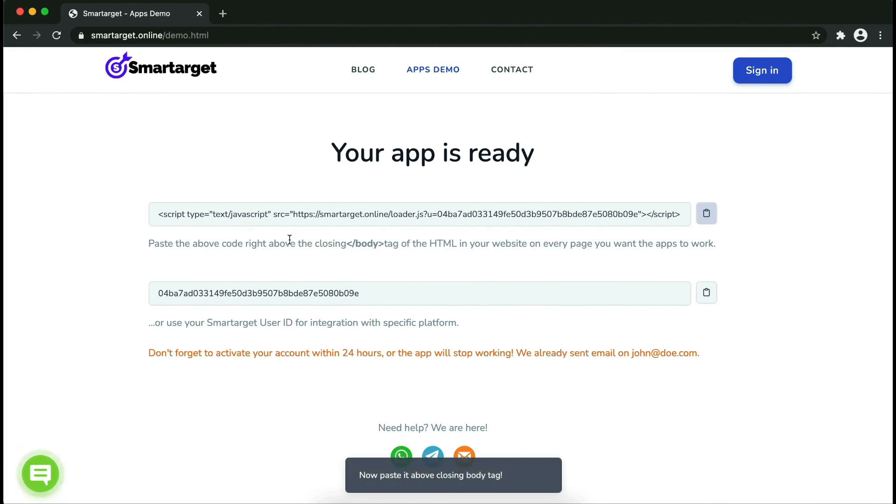
mouse_move(340, 246)
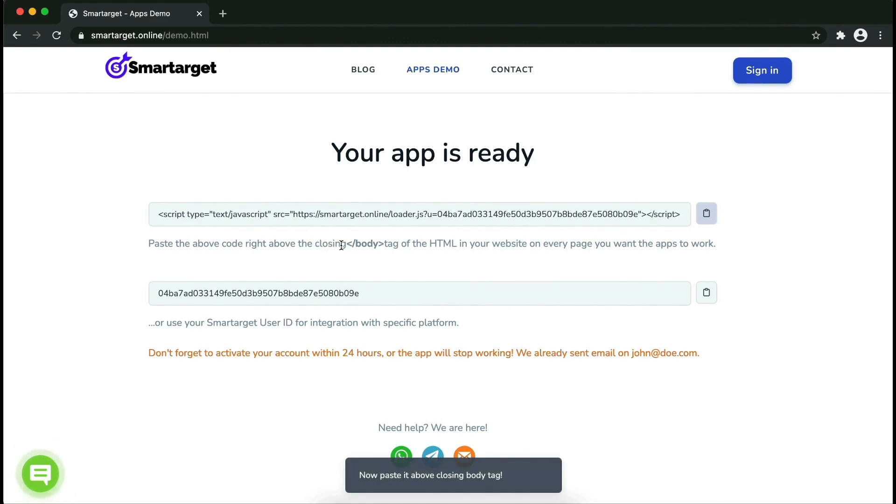
double_click(365, 243)
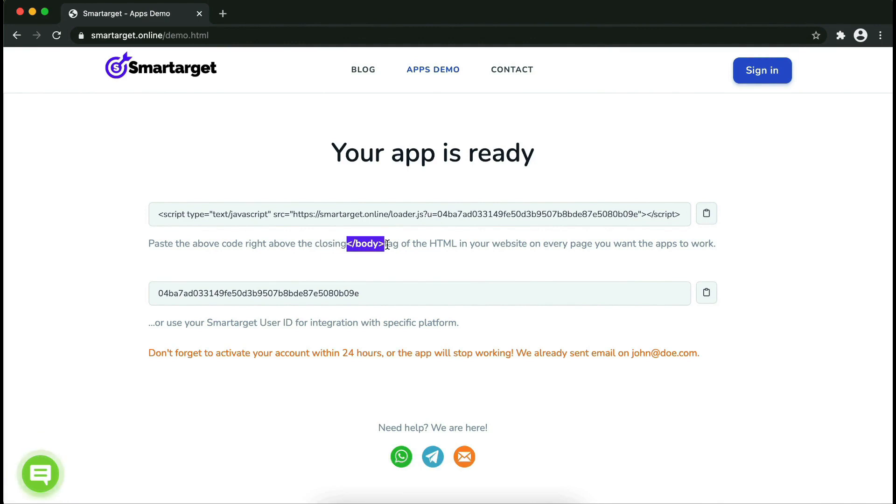
mouse_move(553, 174)
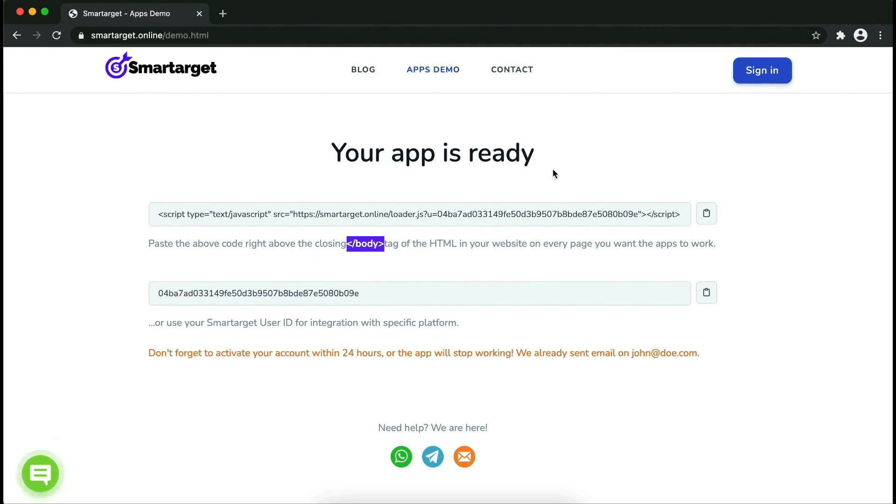